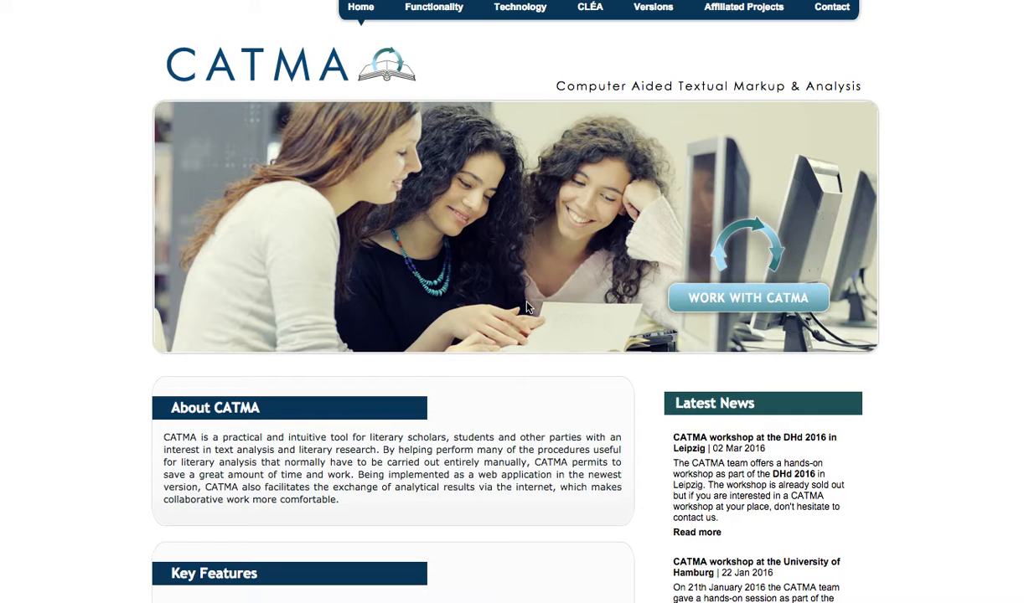
mouse_move(729, 300)
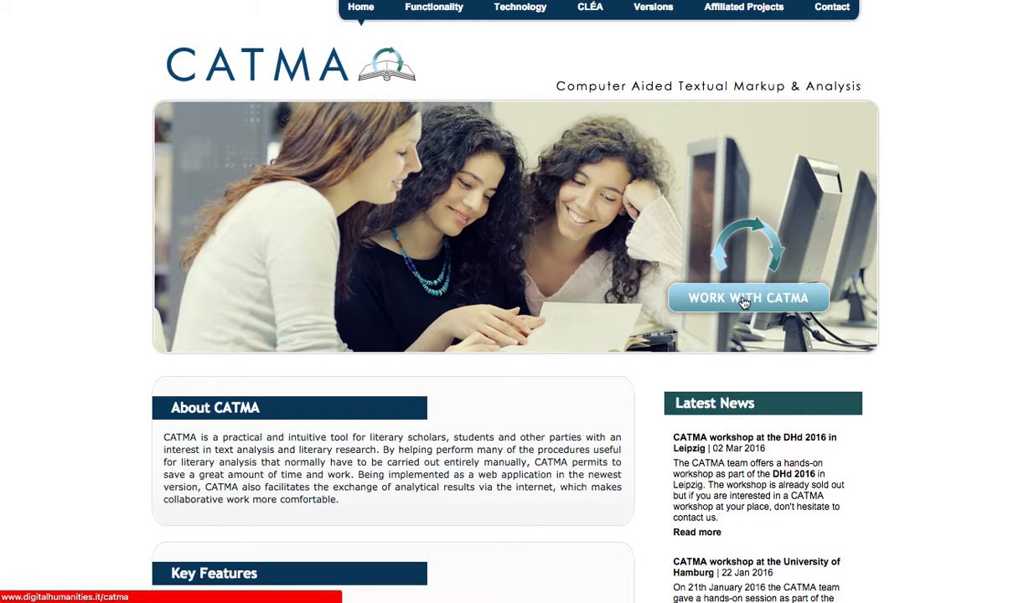
- Launch the CATMA web application via 'Work with CATMA' on the project homepage
left_click(746, 298)
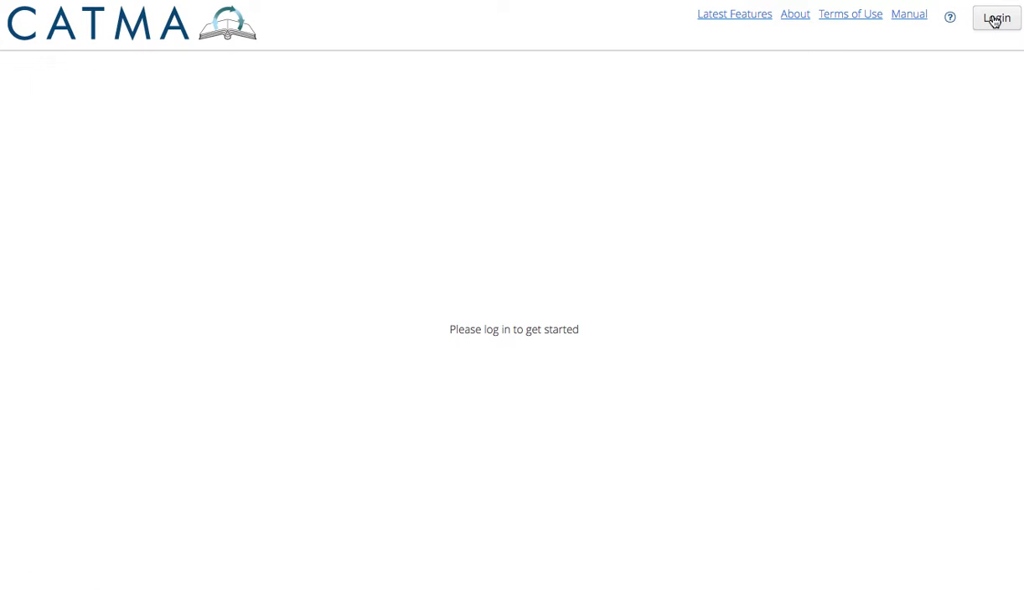
- Log in to CATMA through Google using the first account in the chooser
left_click(996, 18)
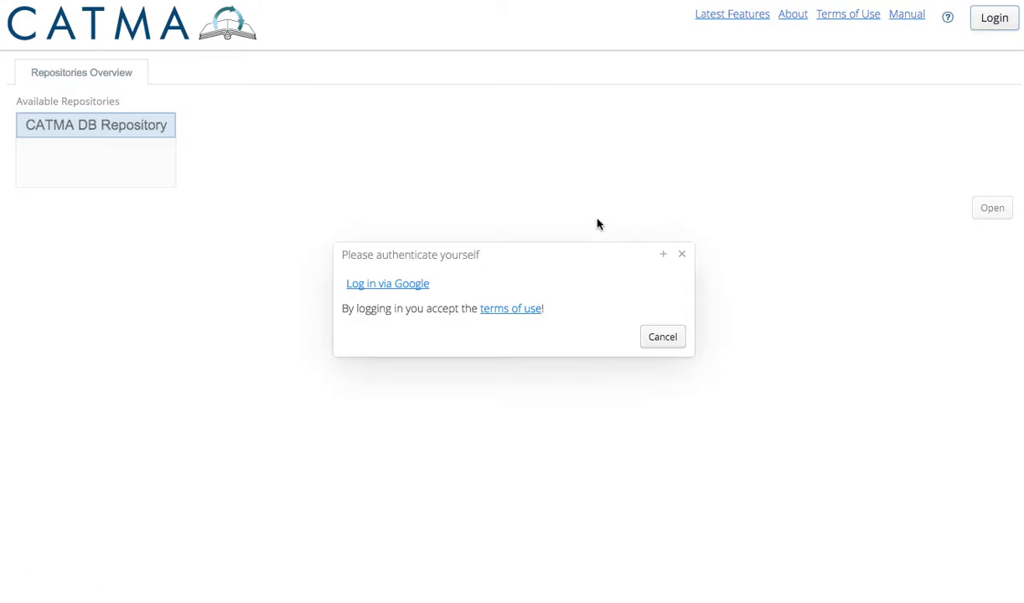
left_click(402, 283)
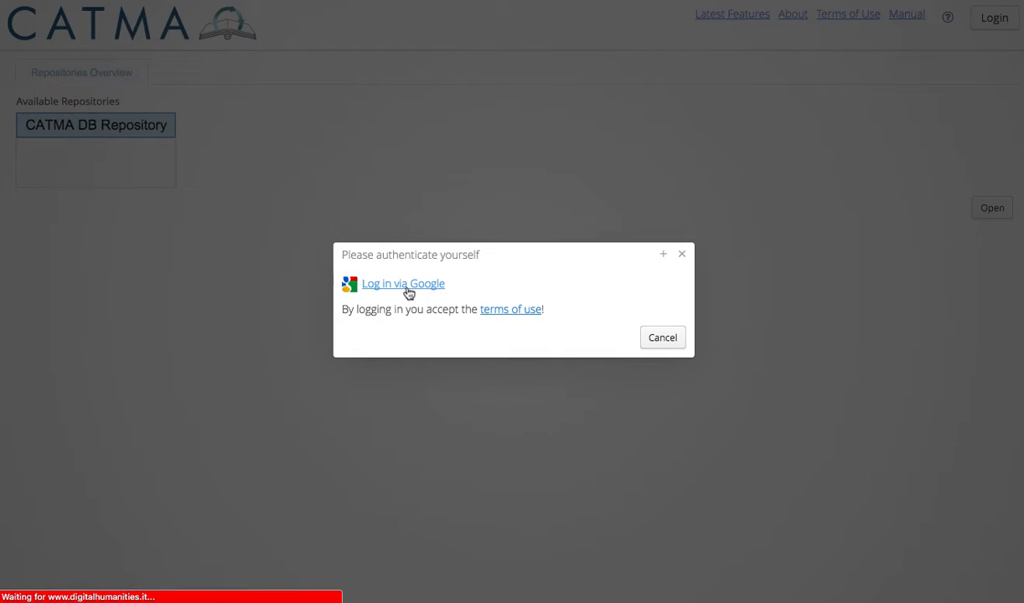
left_click(402, 283)
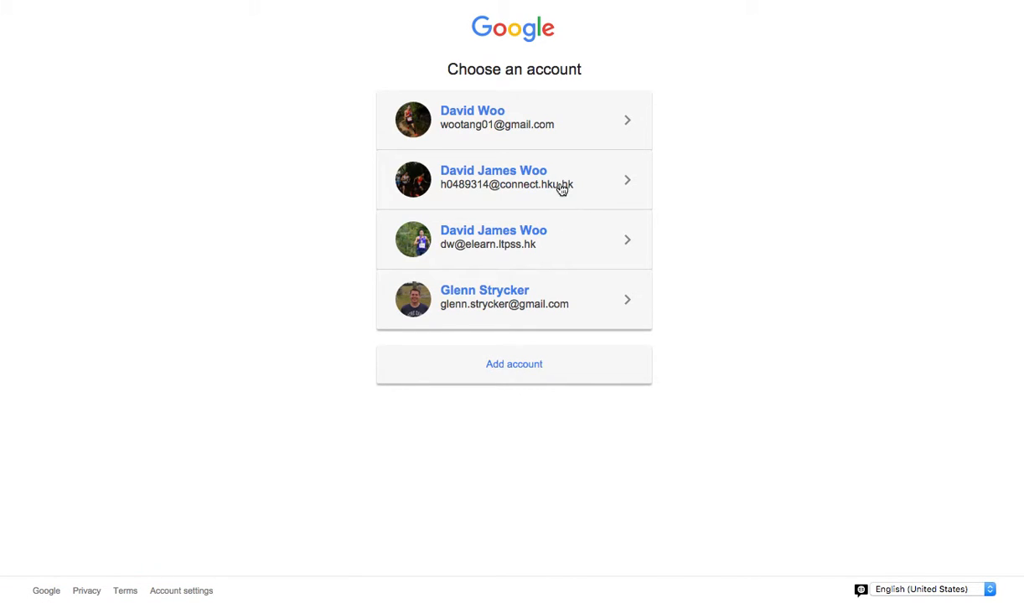
left_click(513, 120)
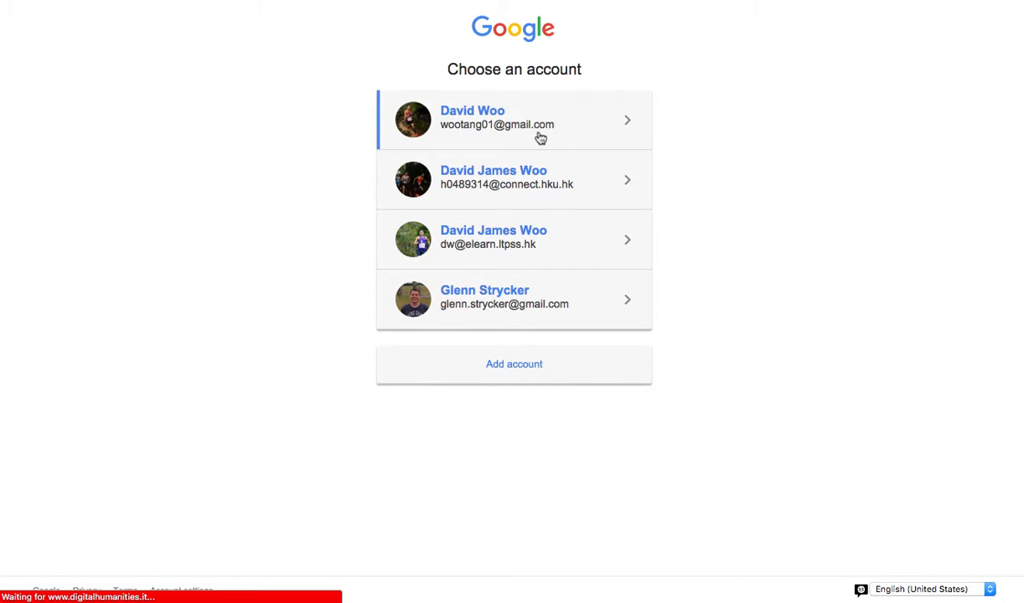
left_click(514, 119)
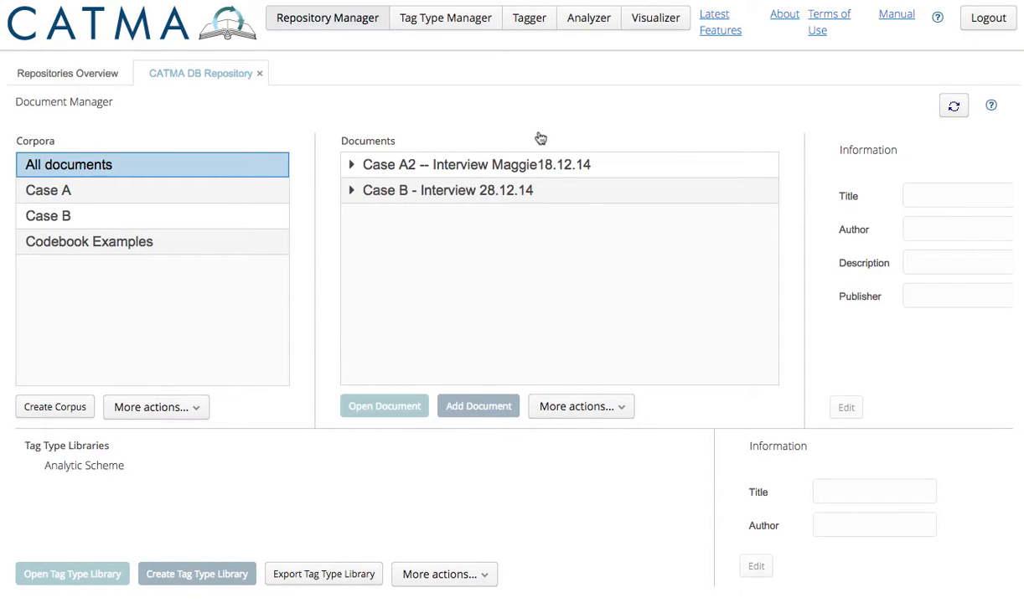
mouse_move(493, 174)
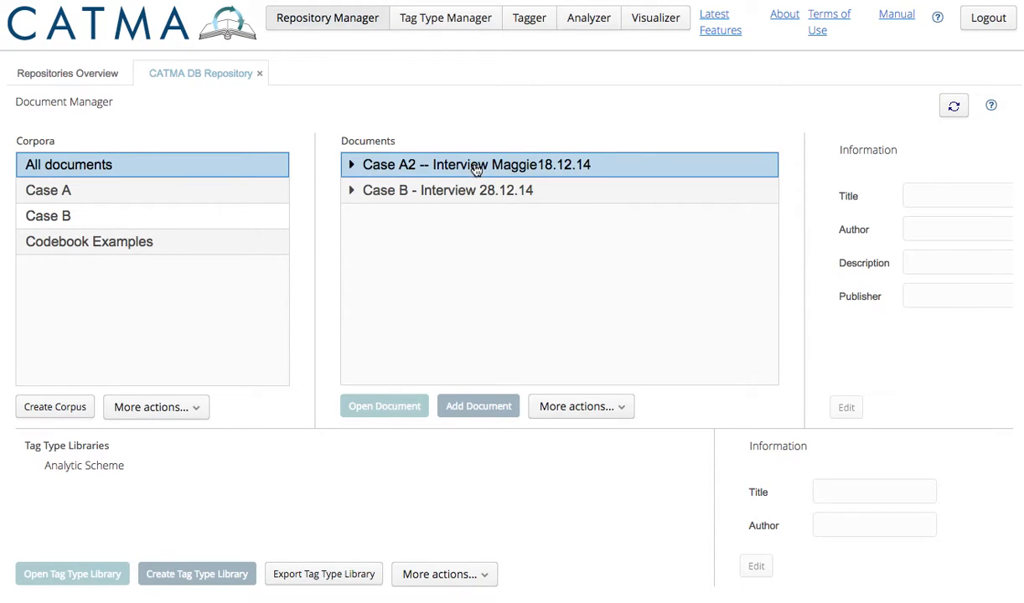
- Open 'Case A2 -- Interview Maggie18.12.14' from the Document Manager in the Tagger
left_click(452, 164)
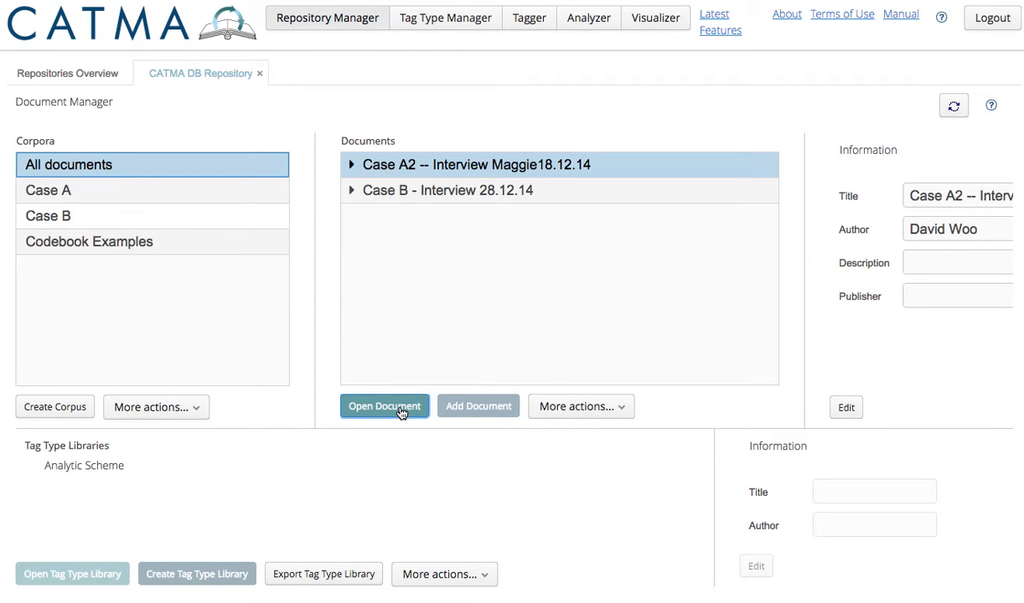
left_click(384, 405)
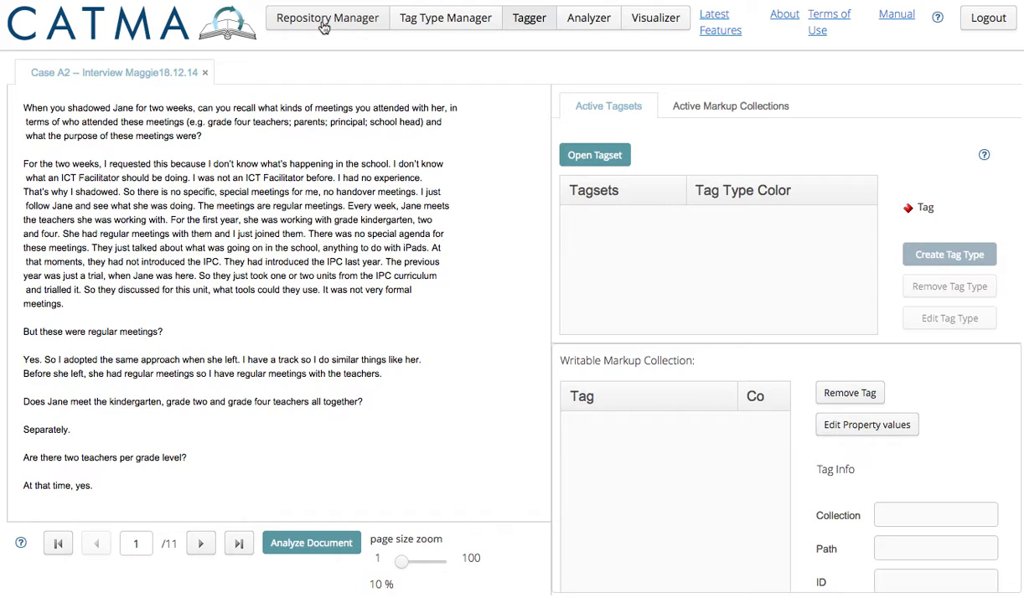
mouse_move(359, 31)
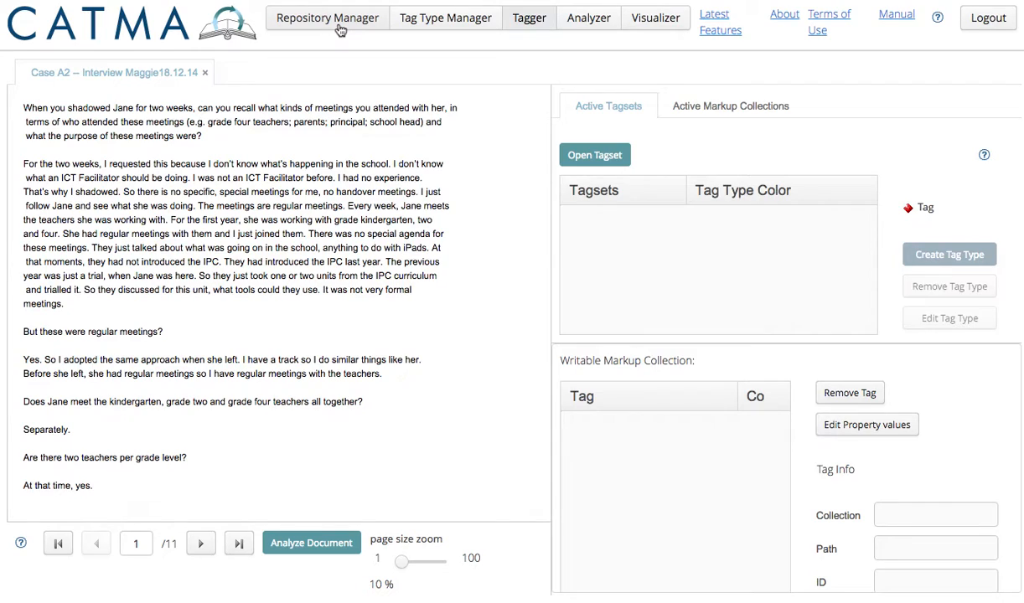
- Open the Analytic Scheme tag type library from the repository
left_click(327, 18)
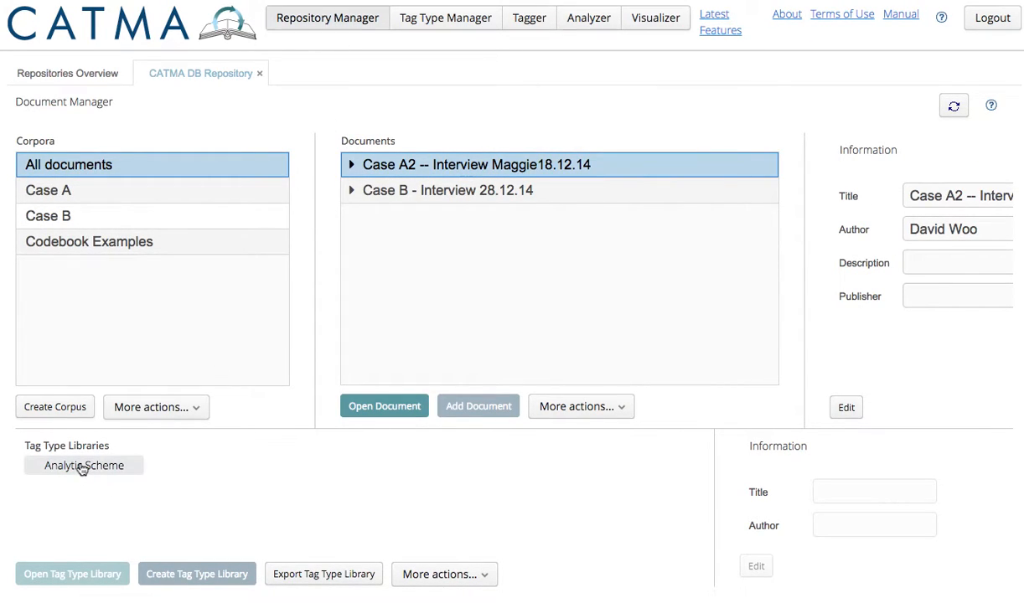
left_click(83, 465)
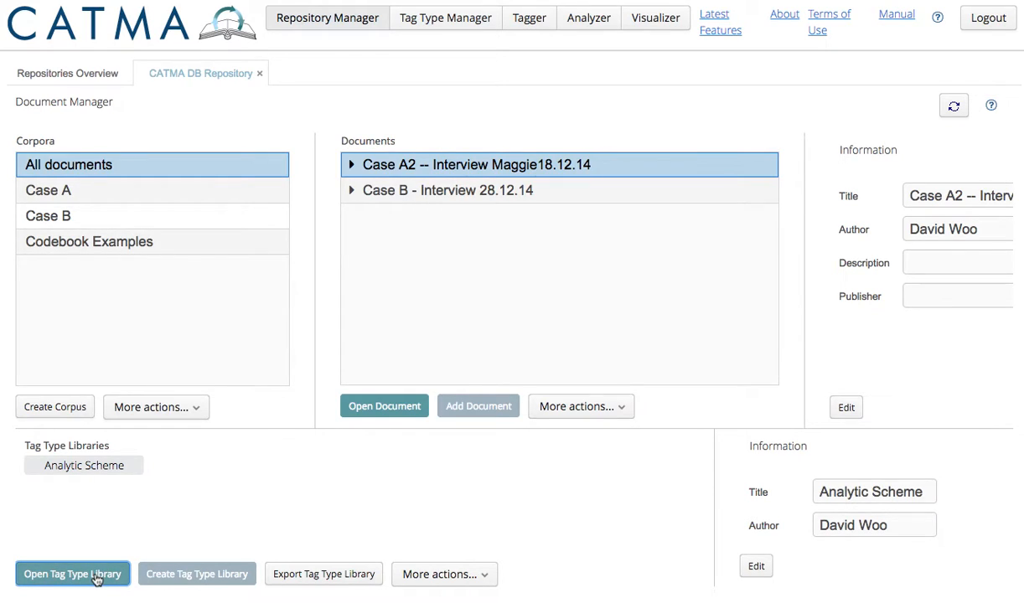
left_click(72, 573)
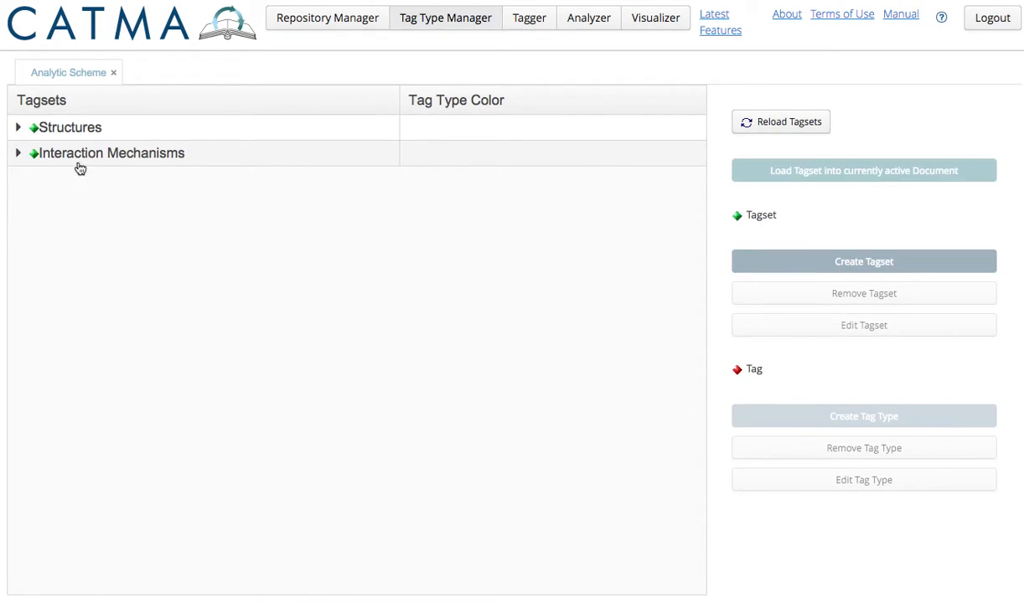
- Load the Interaction Mechanisms and Structures tagsets into the Maggie interview
left_click(113, 152)
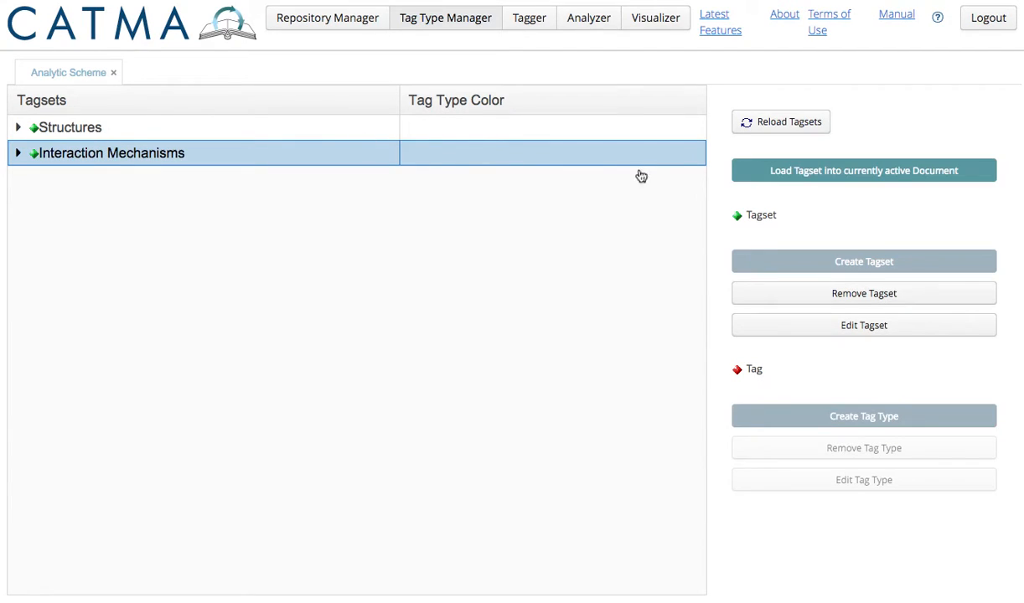
mouse_move(853, 177)
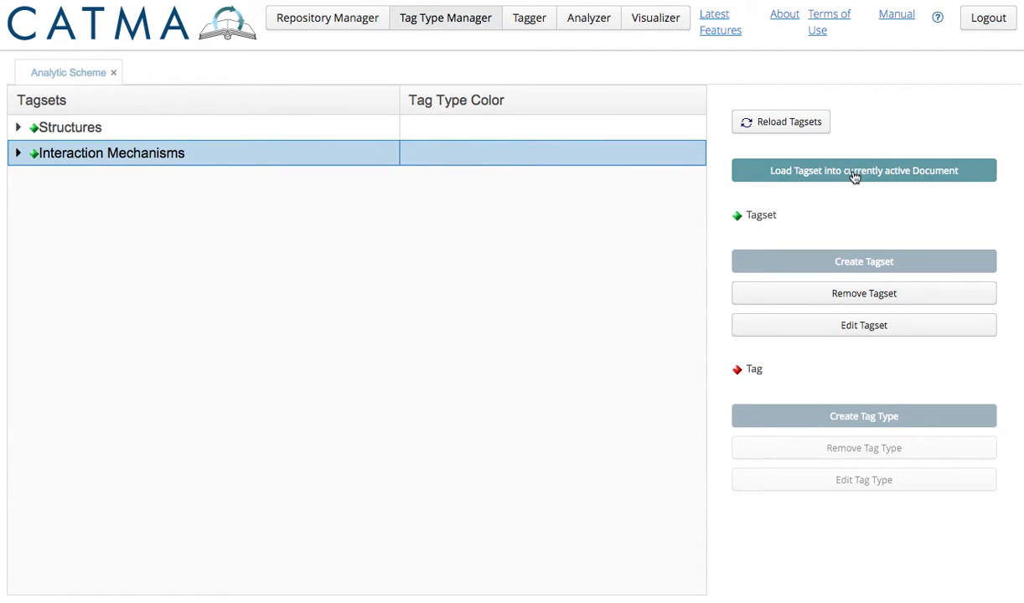
left_click(863, 170)
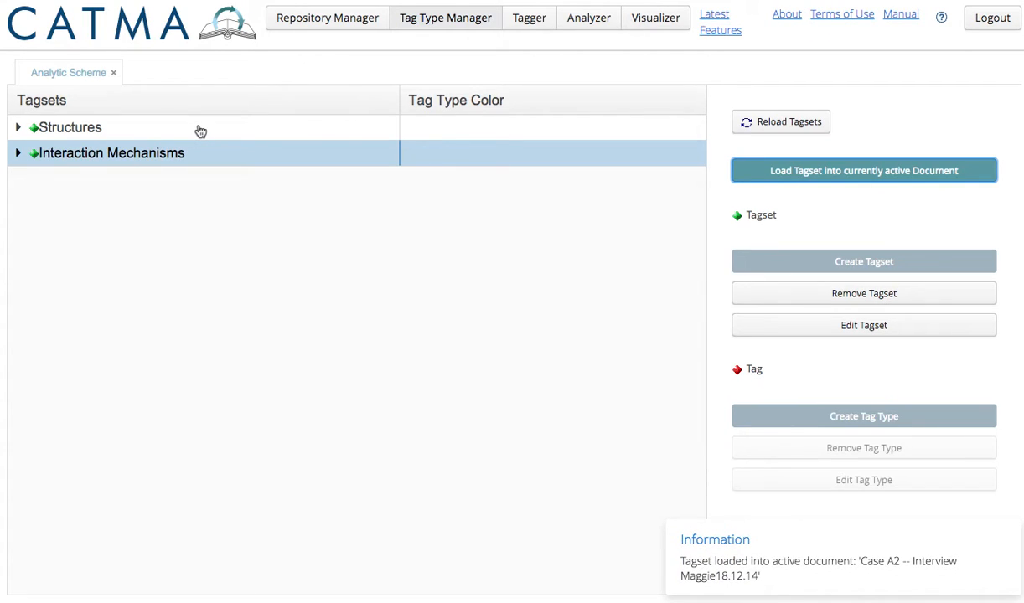
left_click(69, 128)
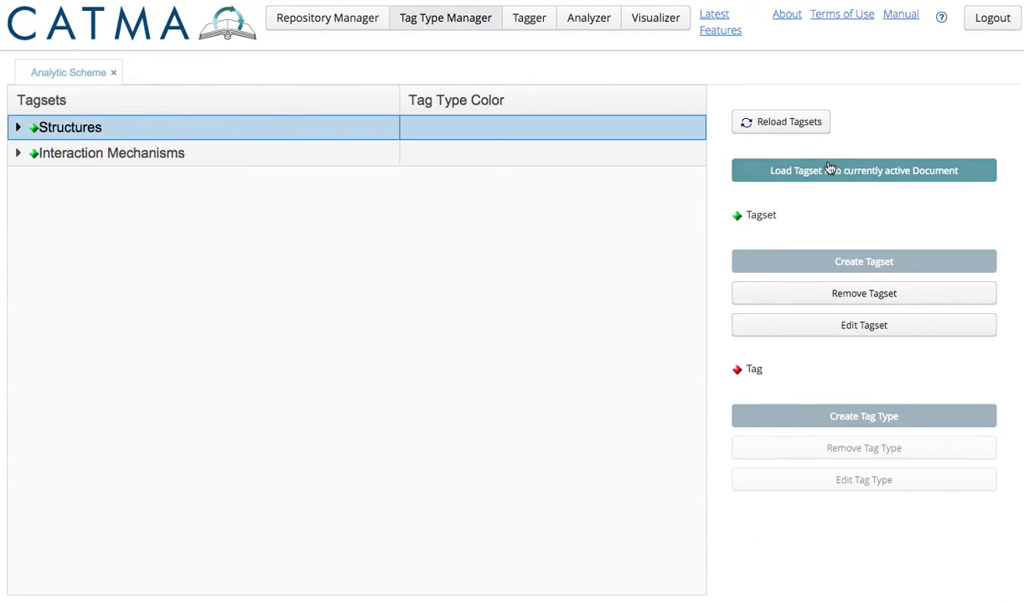
left_click(863, 170)
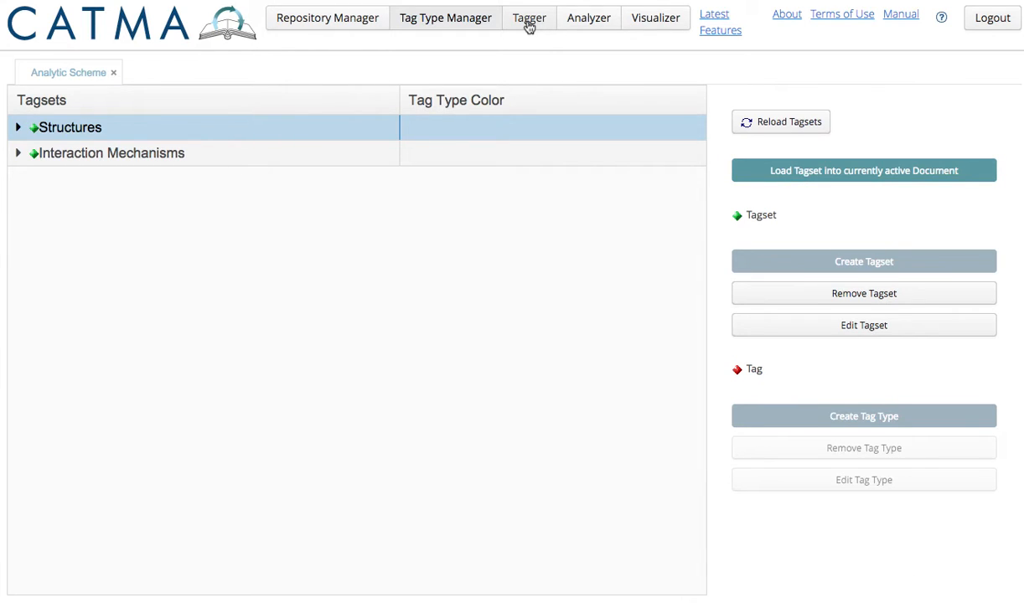
left_click(528, 18)
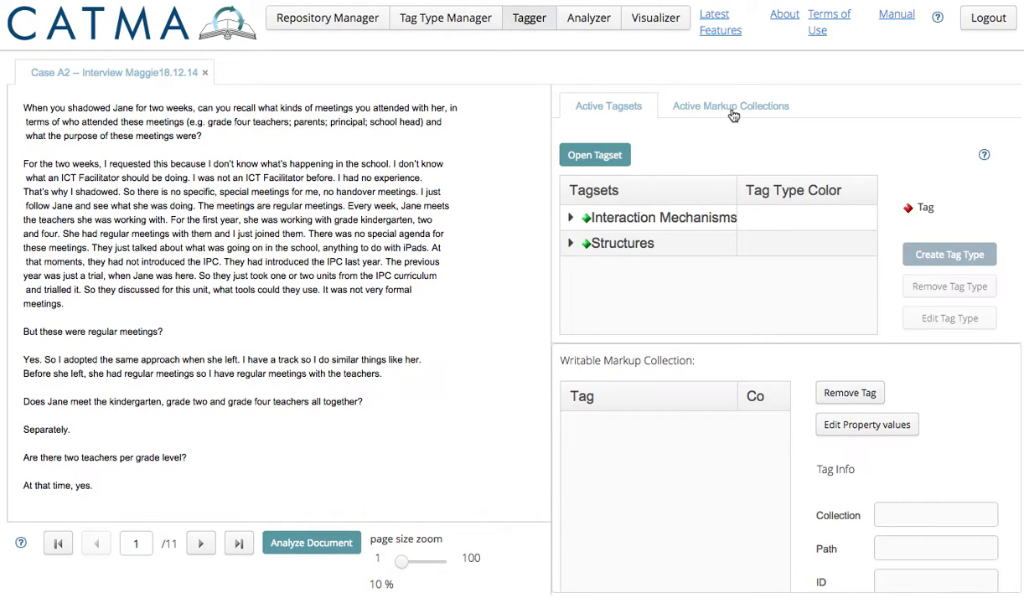
left_click(729, 105)
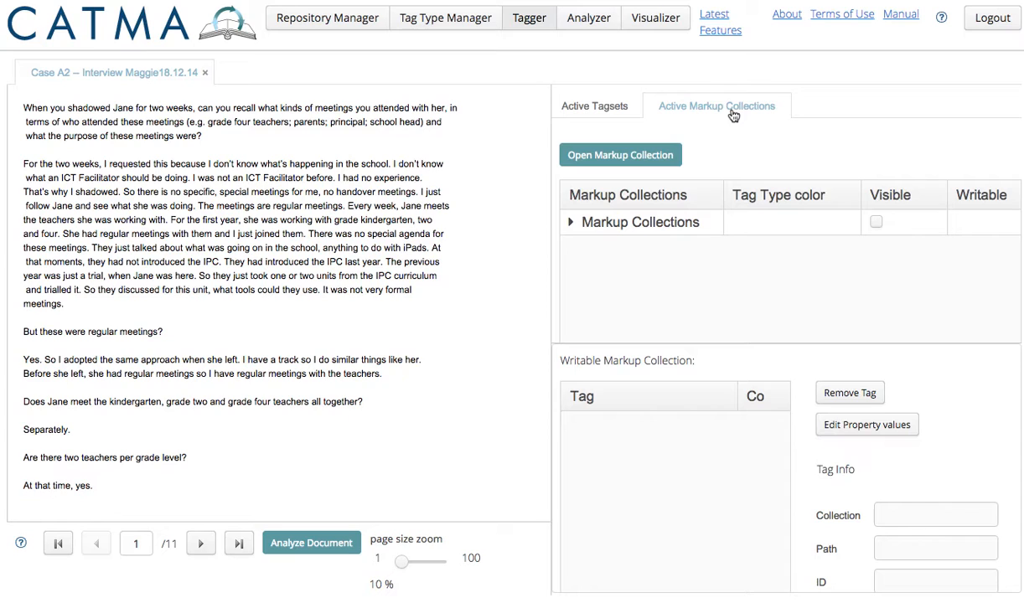
left_click(875, 221)
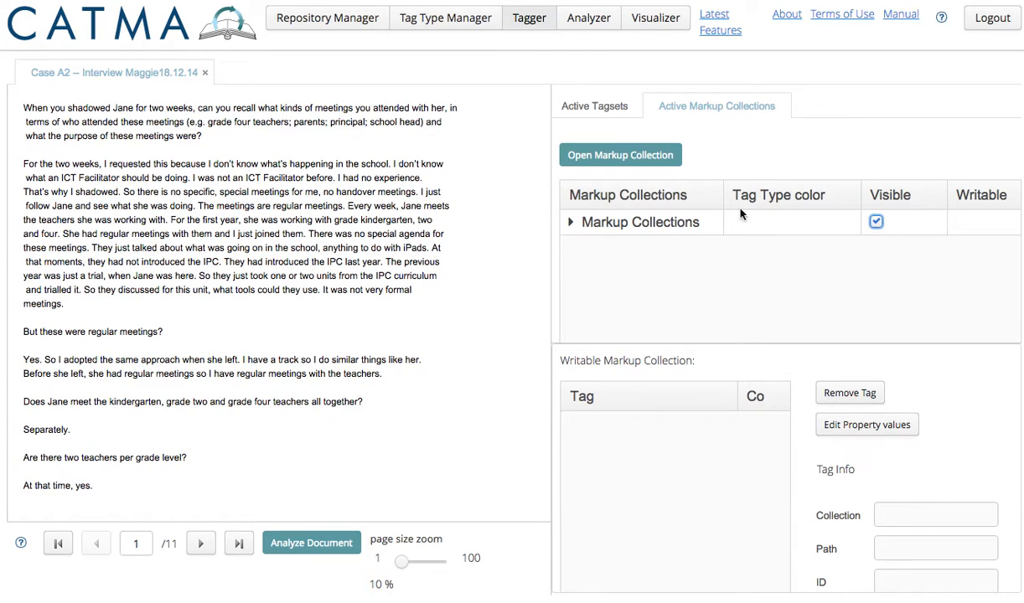
left_click(619, 154)
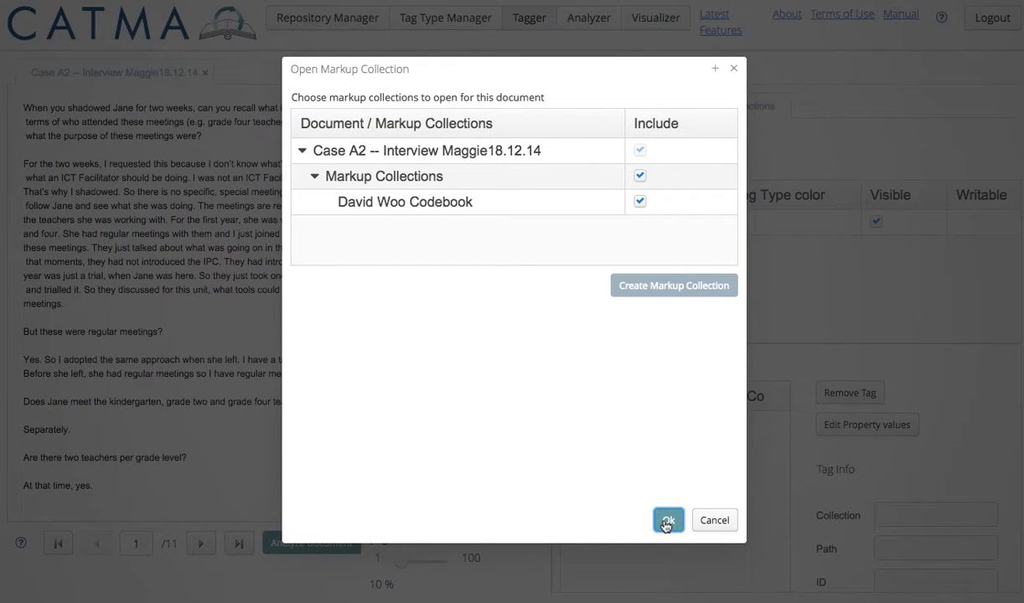
left_click(667, 520)
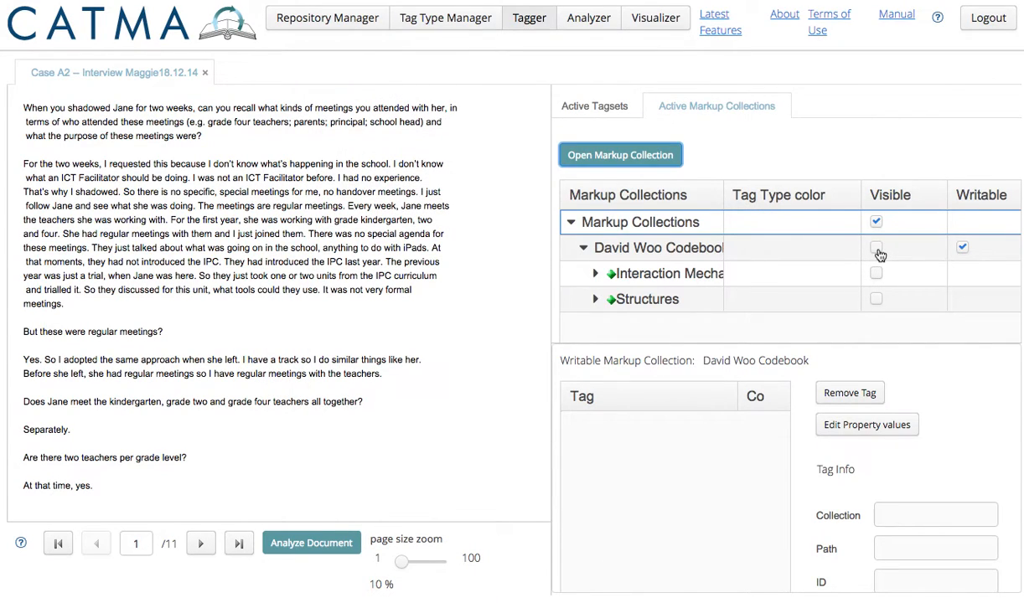
left_click(875, 300)
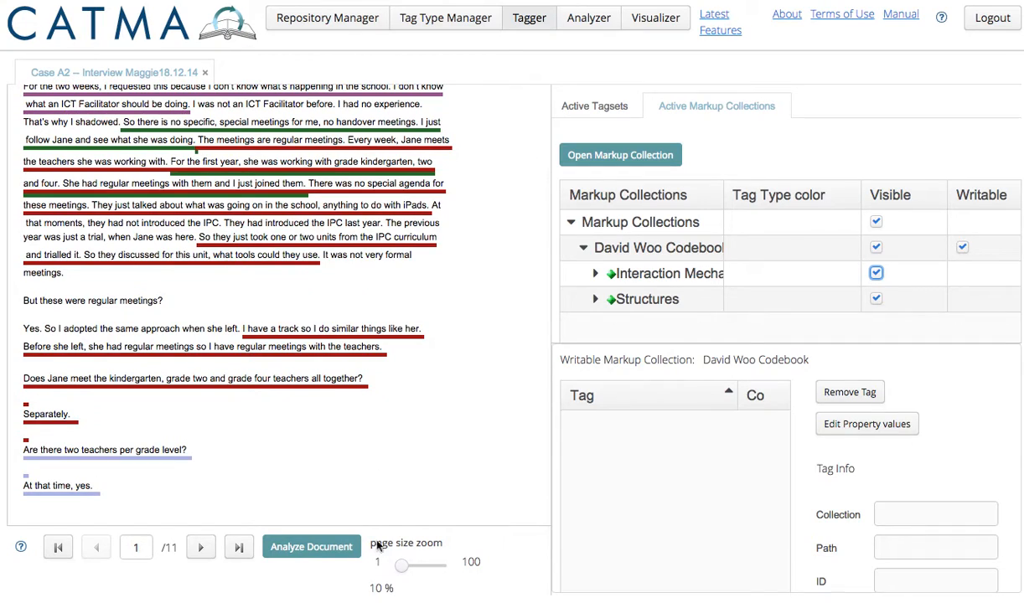
- Set page size to 100 and scroll to the question about meeting the principal with Jane
left_click_drag(403, 567, 429, 567)
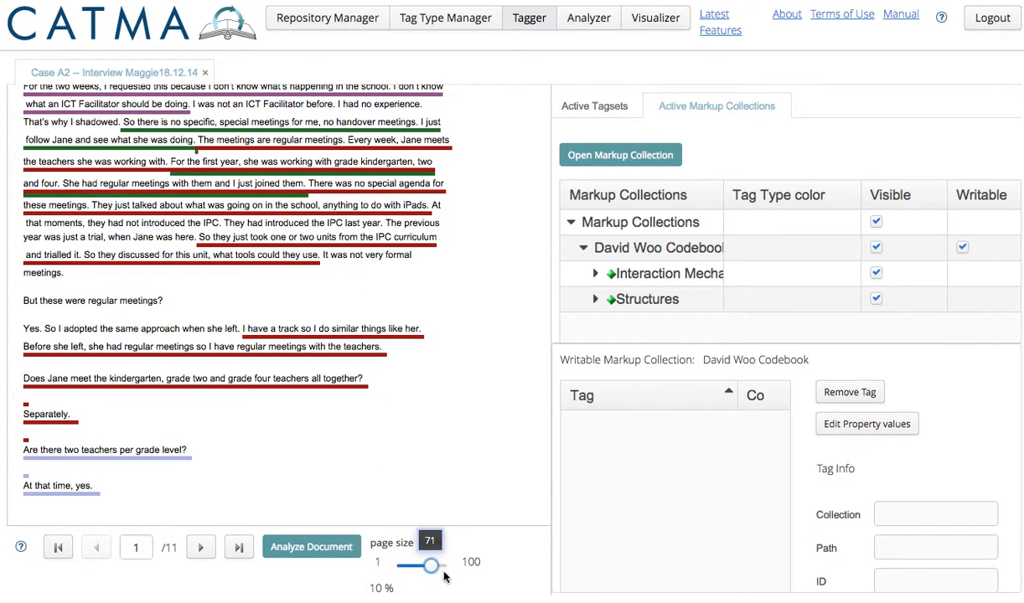
left_click_drag(430, 566, 444, 565)
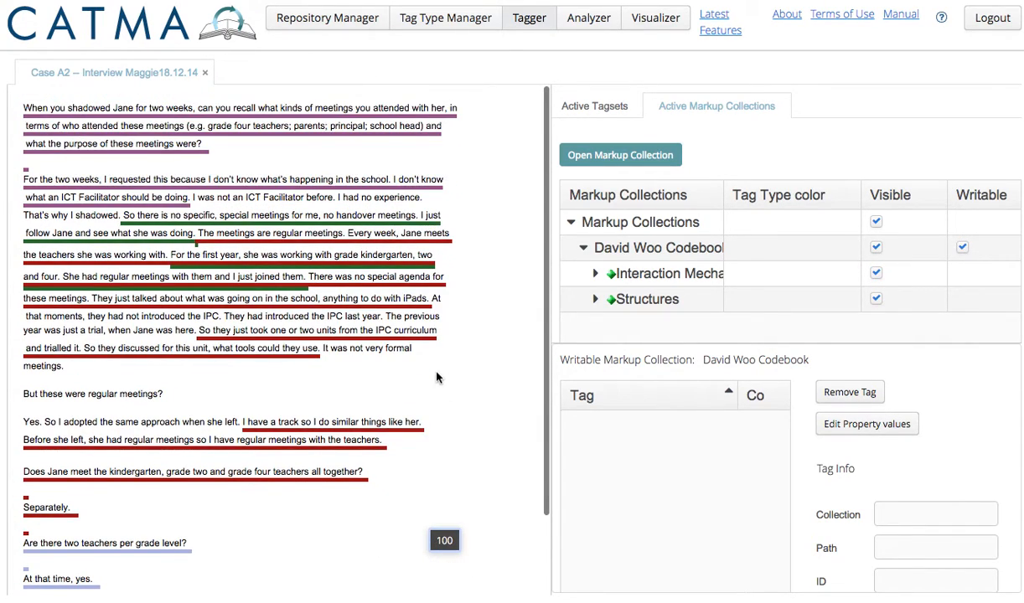
scroll("down", 3)
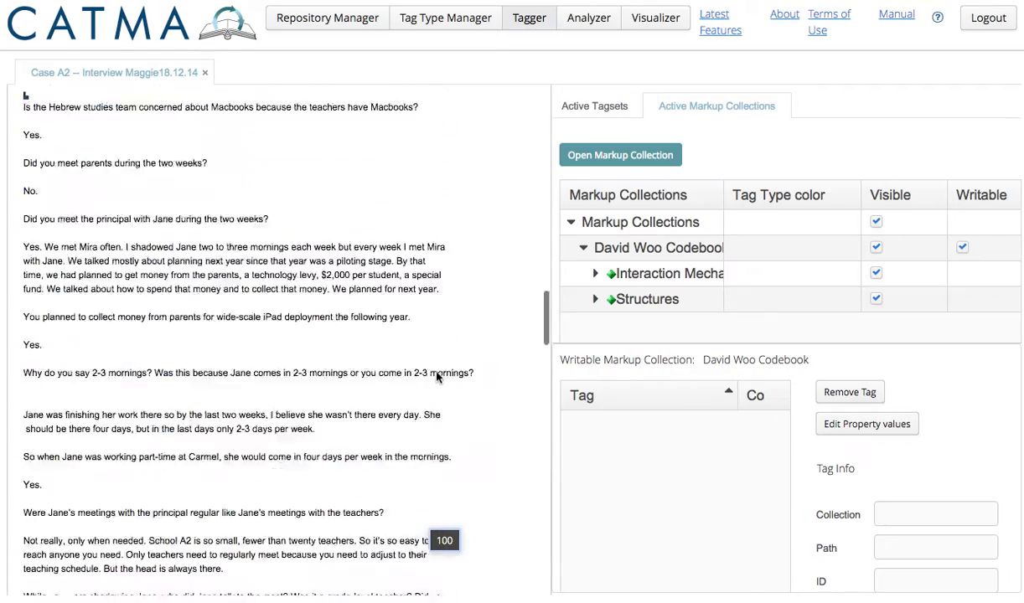
scroll("down", 3)
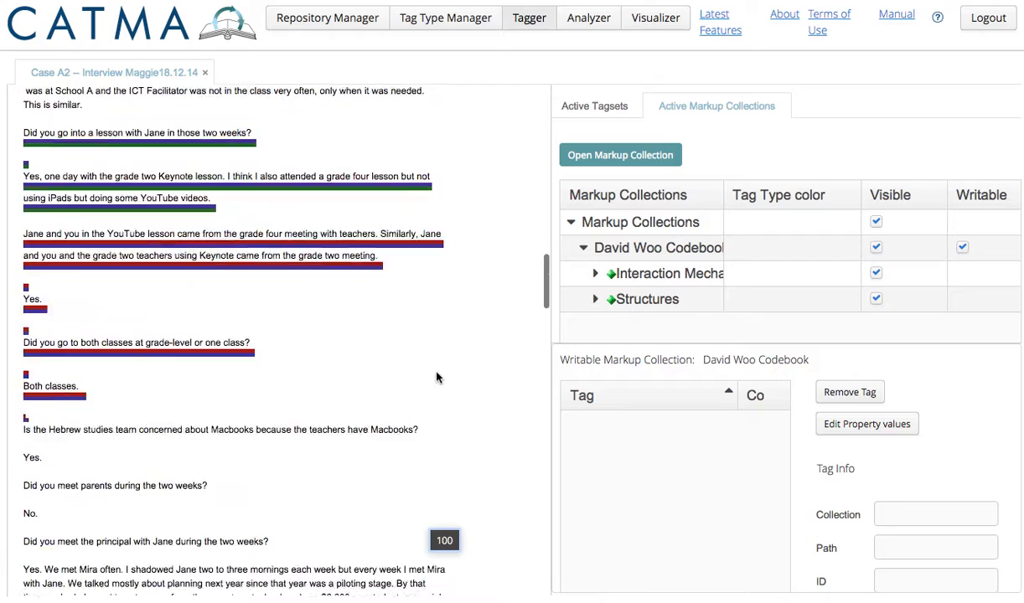
scroll("down", 3)
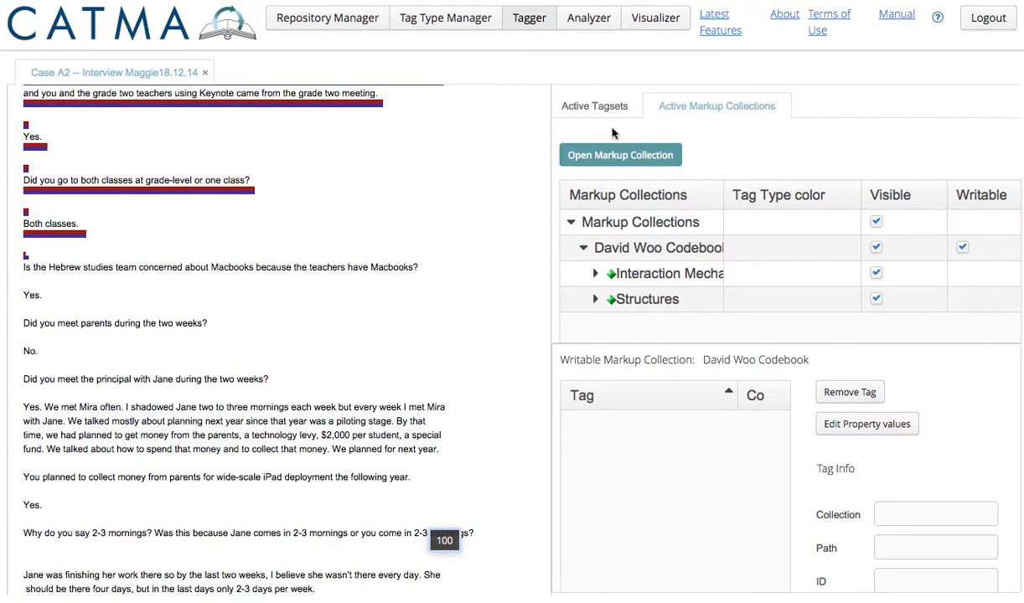
- Show the Active Tagsets and expand Interaction Mechanisms to reveal its tag types
left_click(594, 105)
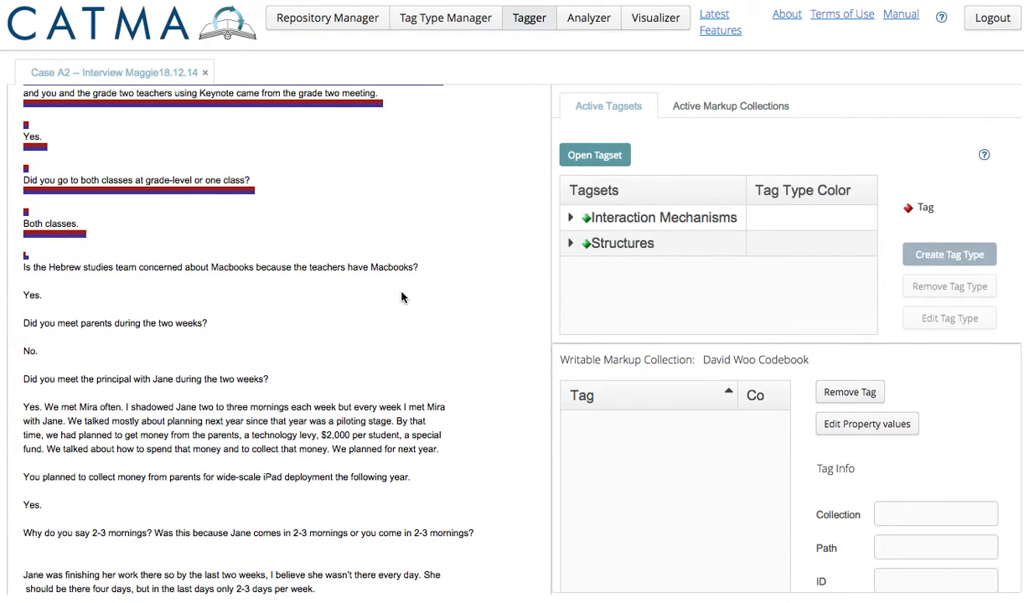
scroll("down", 3)
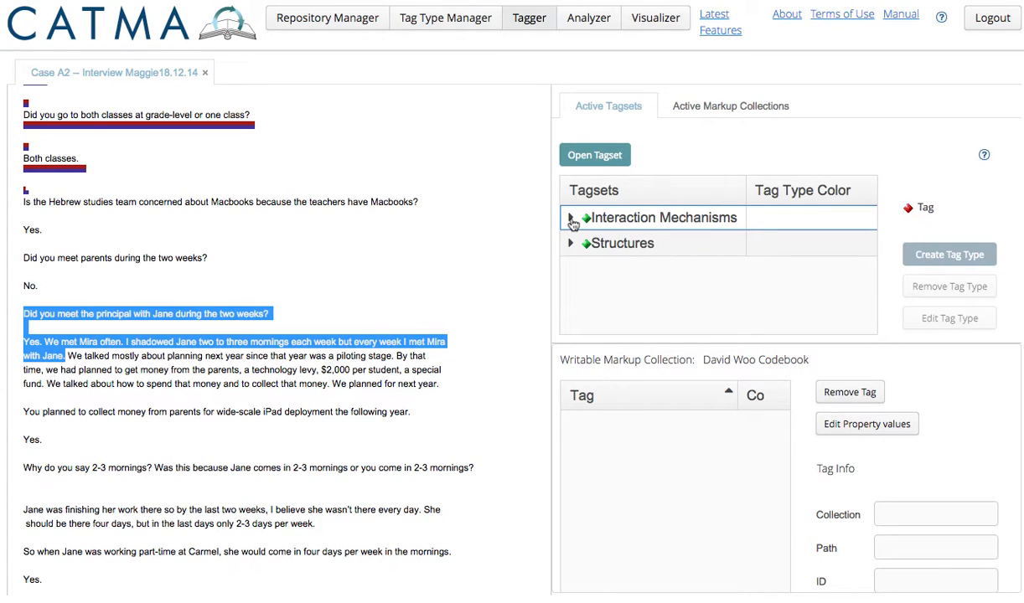
left_click(570, 218)
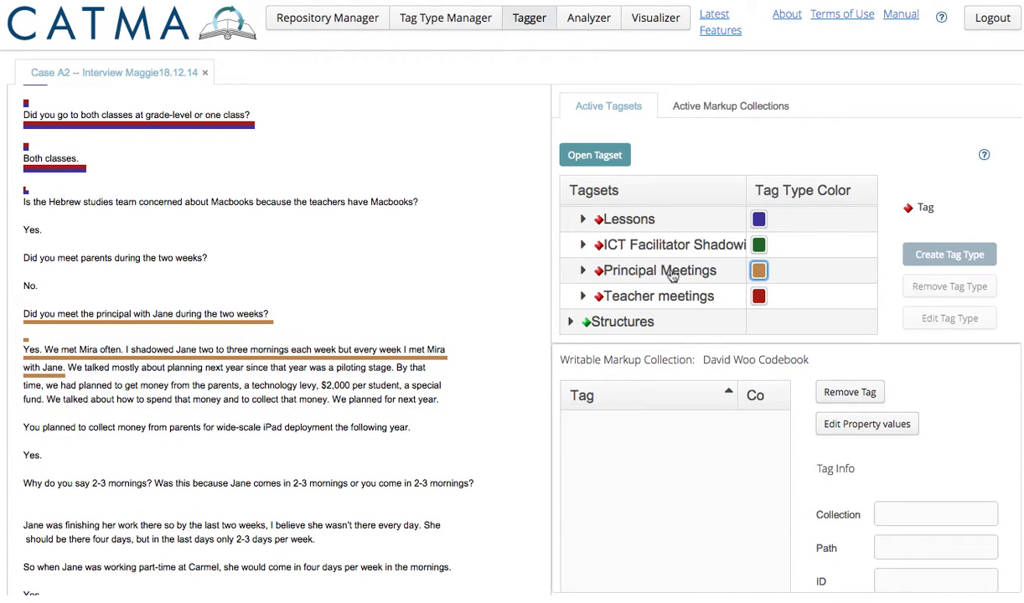
- Save Regular frequency and Principal and ICT Facilitator structures on the Principal Meetings tag
left_click(867, 423)
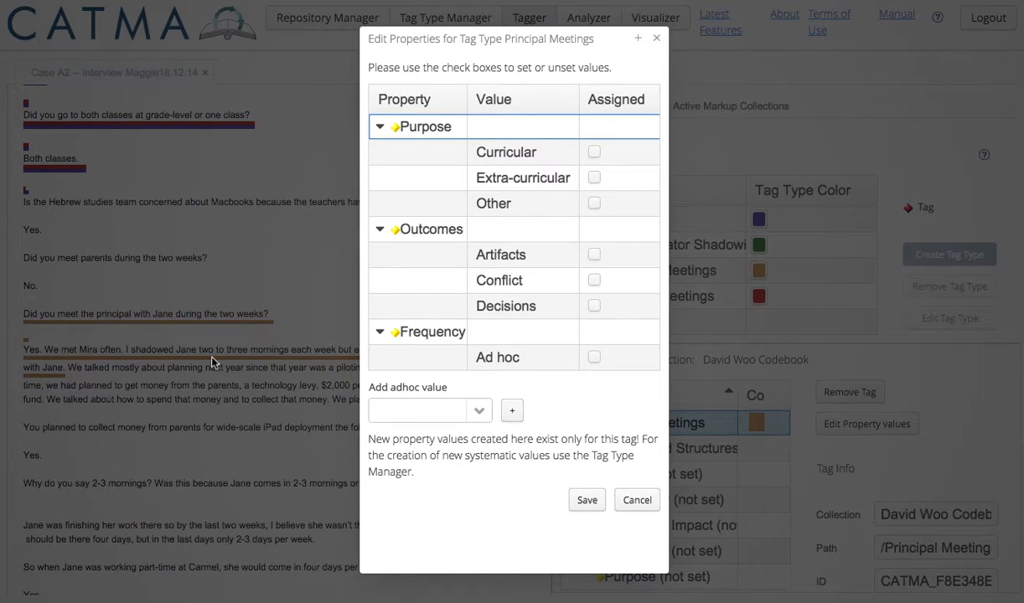
mouse_move(428, 304)
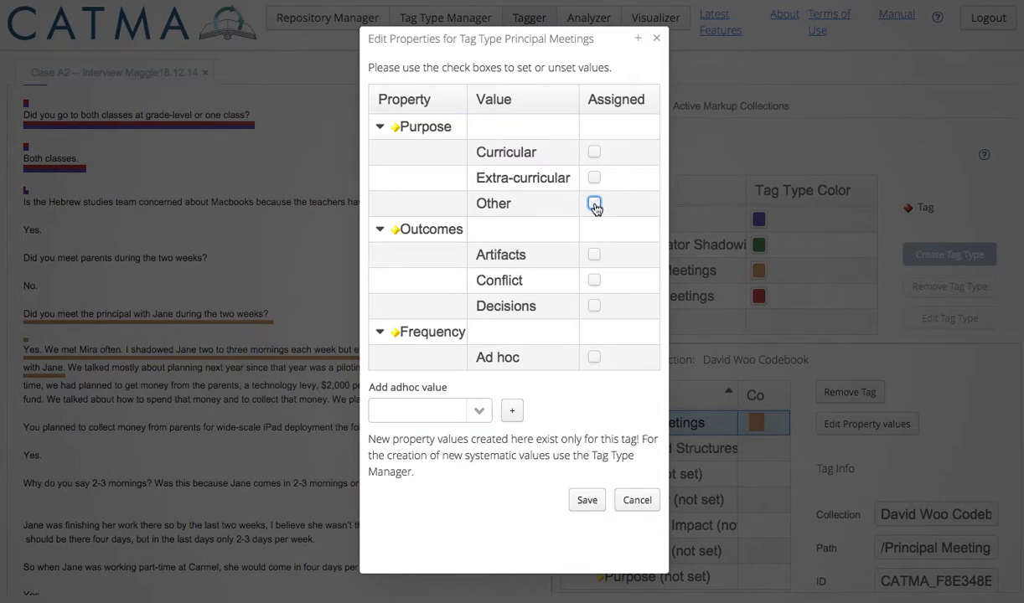
left_click(593, 203)
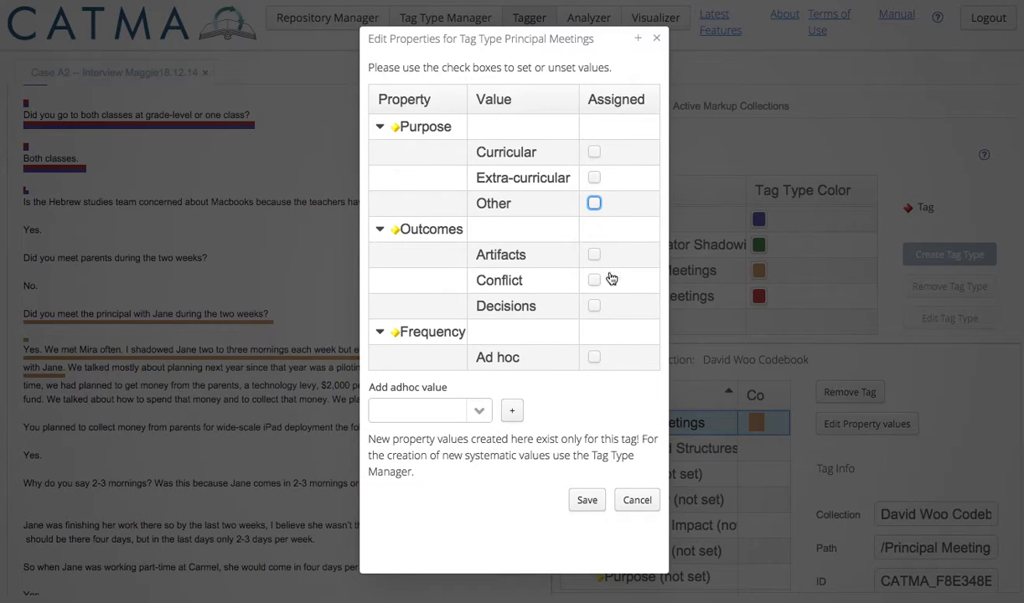
scroll("down", 3)
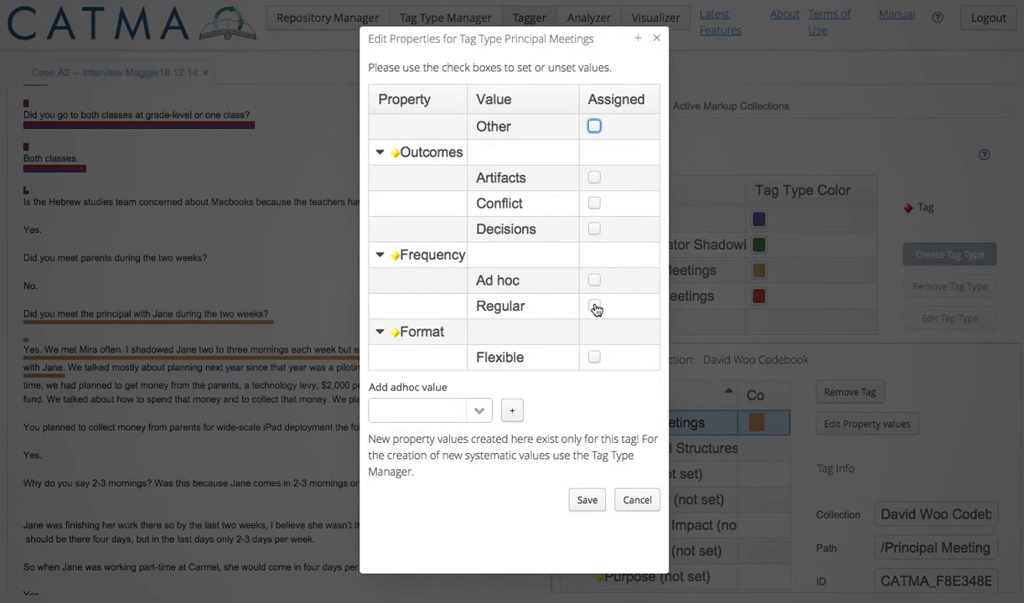
left_click(594, 306)
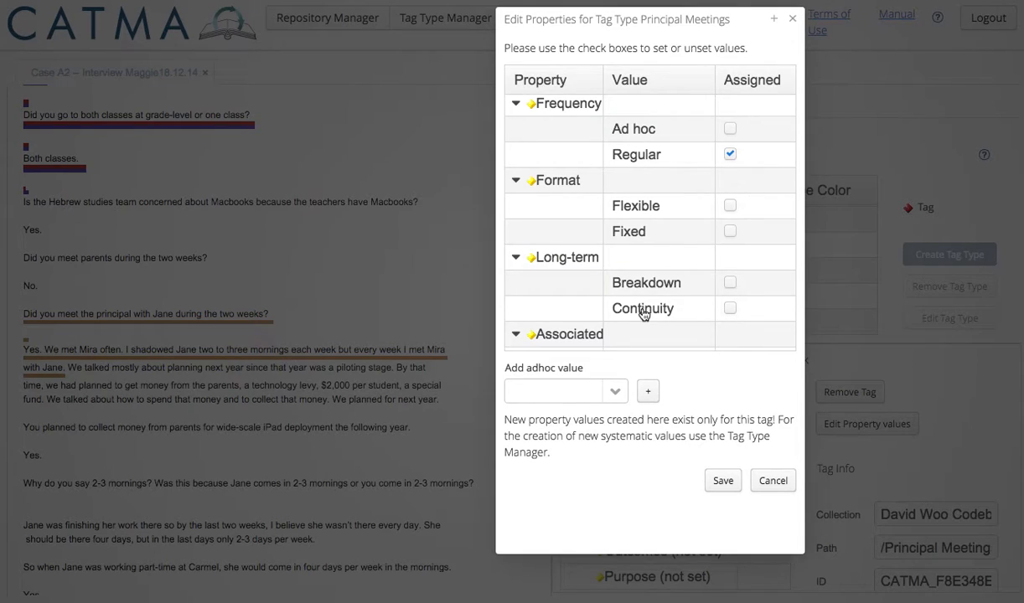
scroll("down", 3)
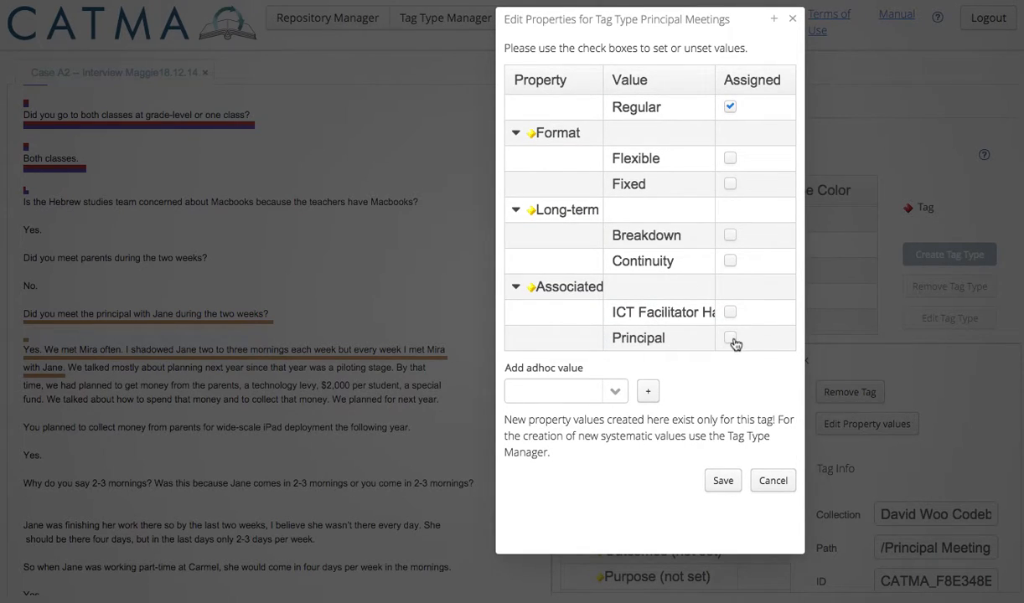
left_click(729, 338)
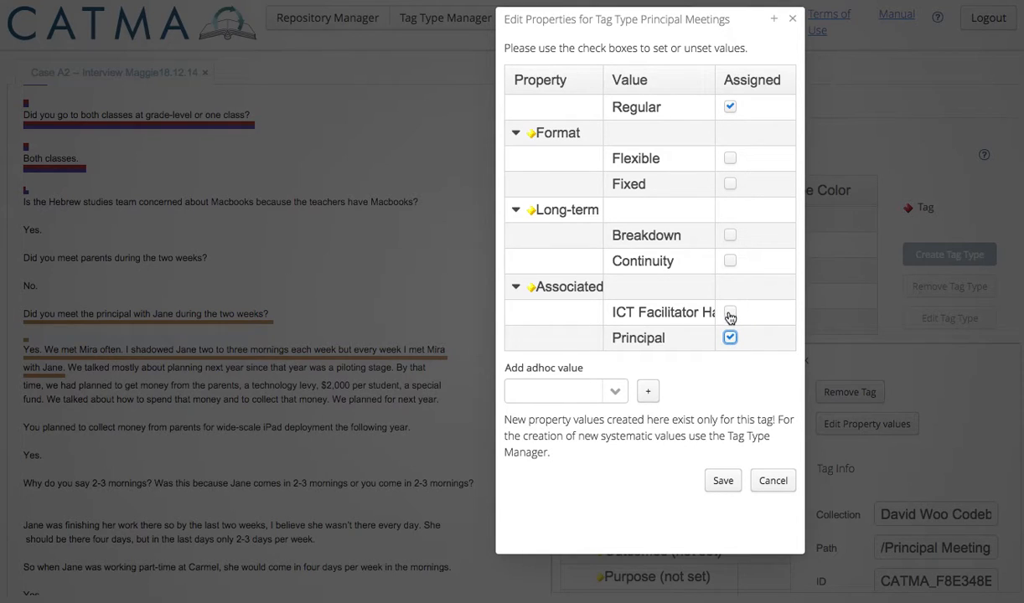
left_click(729, 312)
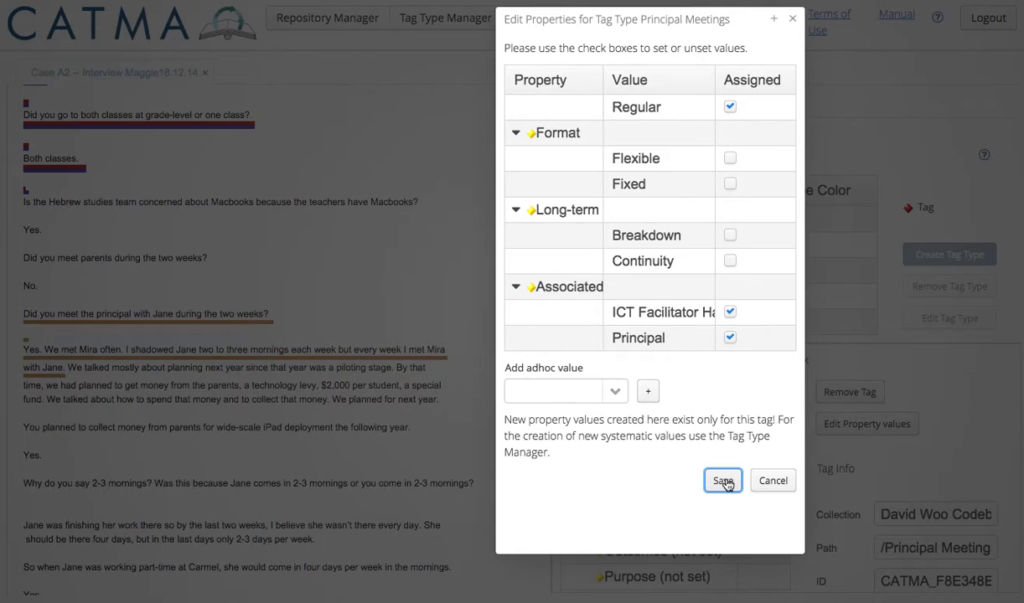
left_click(722, 480)
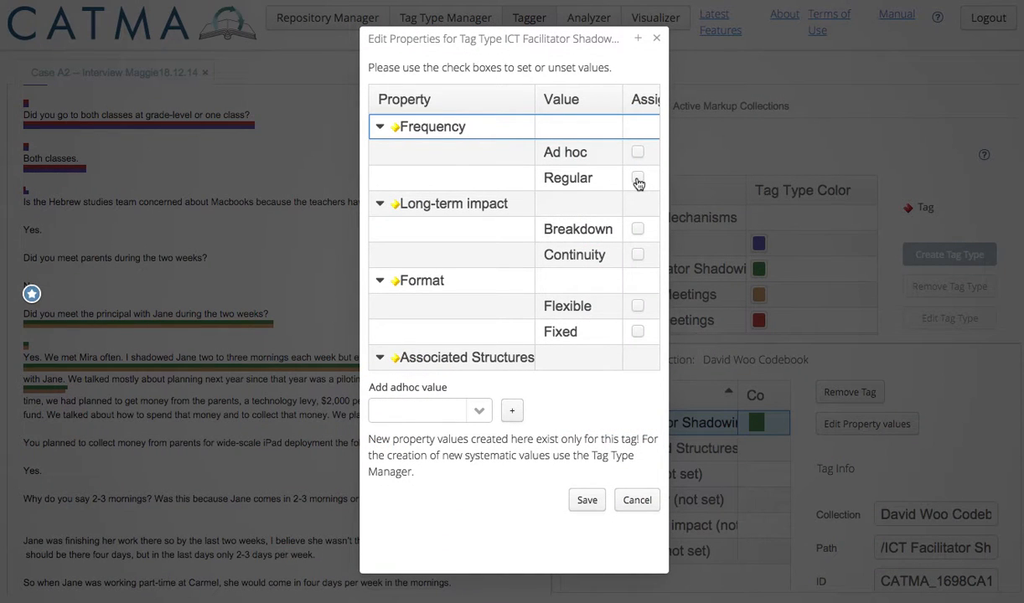
- Save Regular frequency and the ICT Facilitator structure on the ICT Facilitator Shadowing tag
left_click(638, 177)
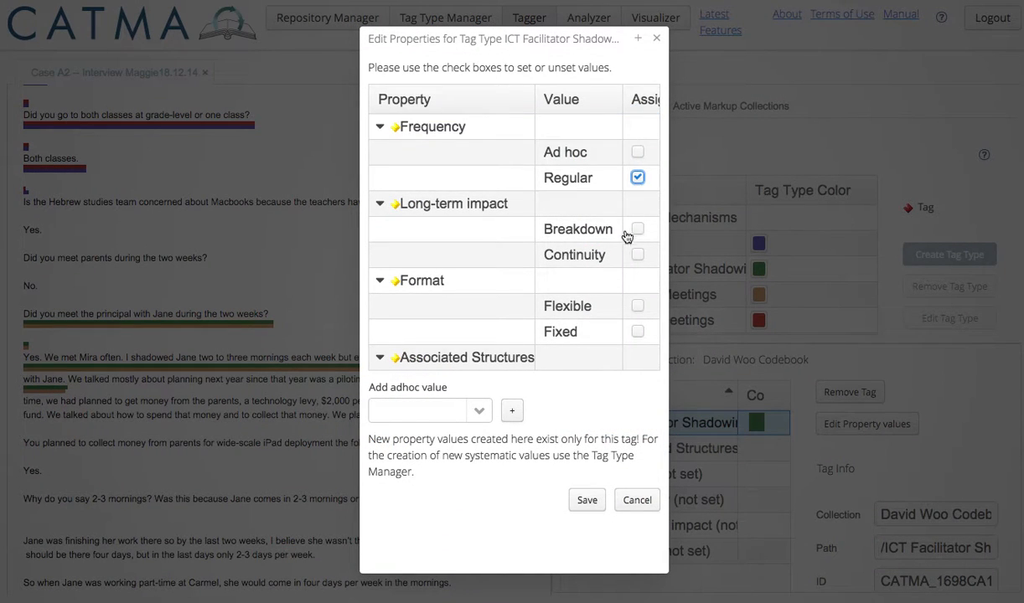
scroll("down", 3)
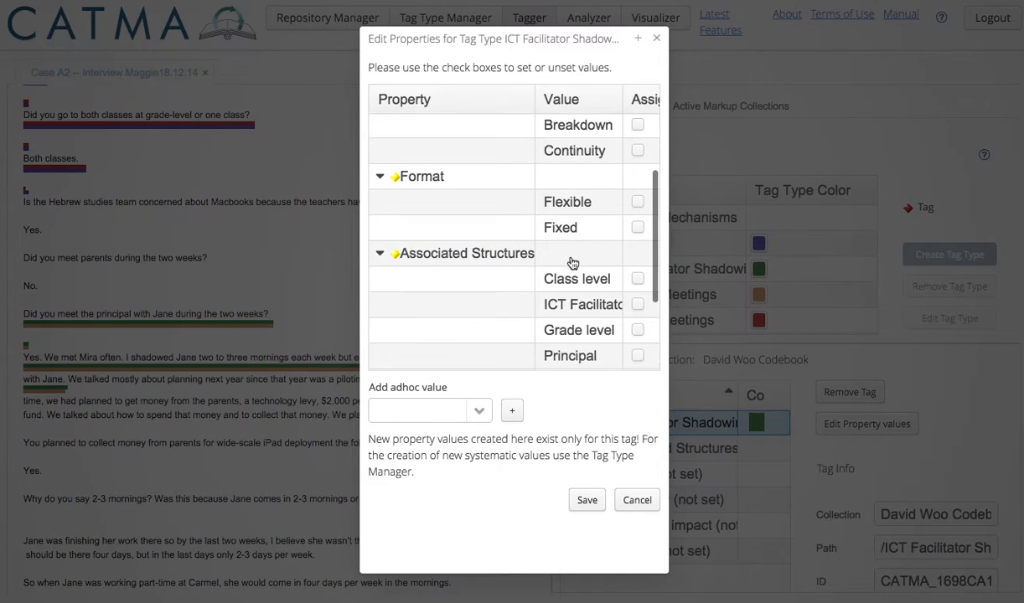
scroll("down", 3)
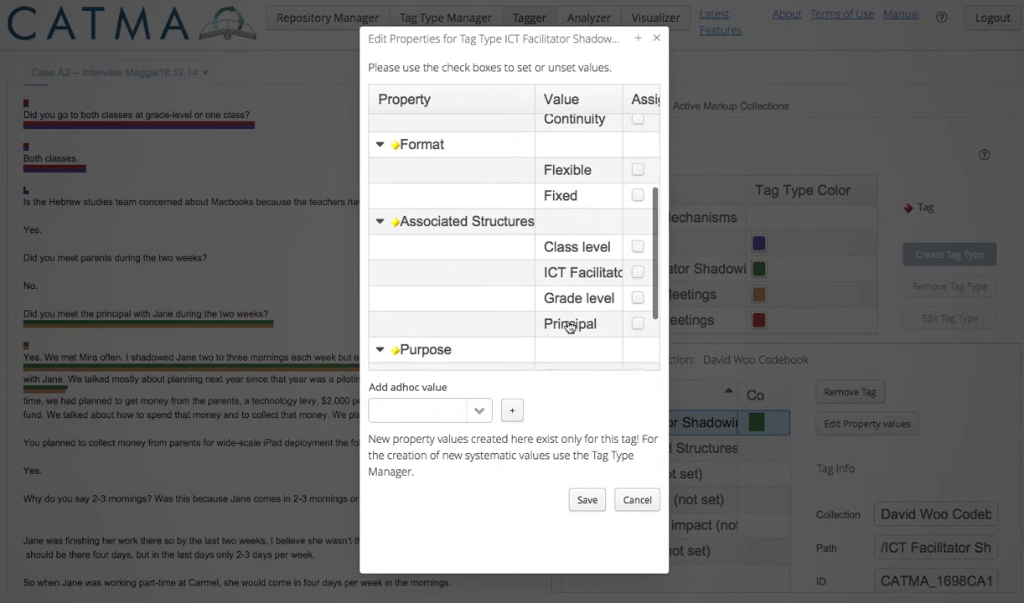
left_click(634, 314)
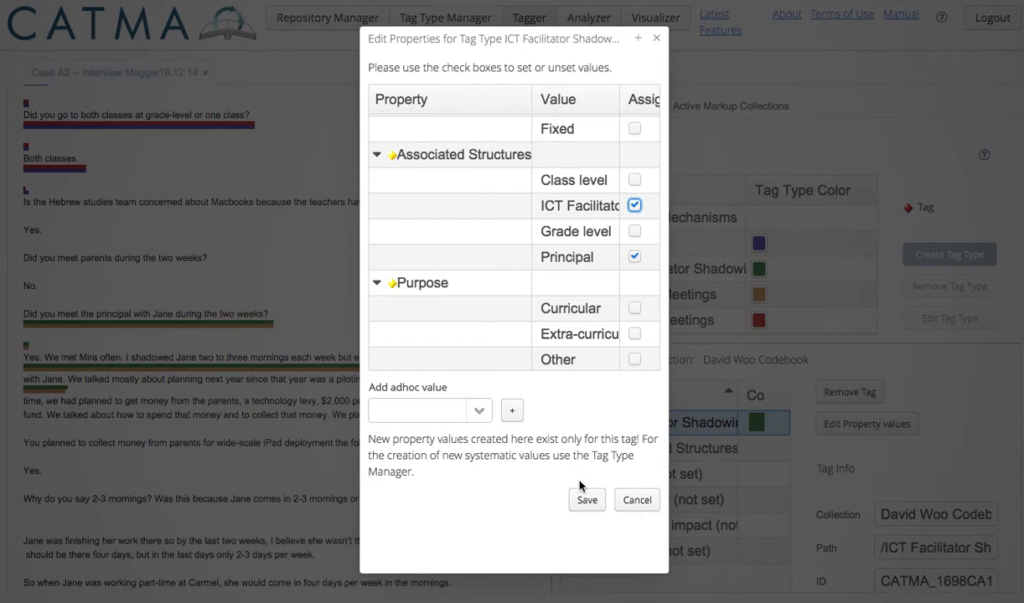
left_click(586, 500)
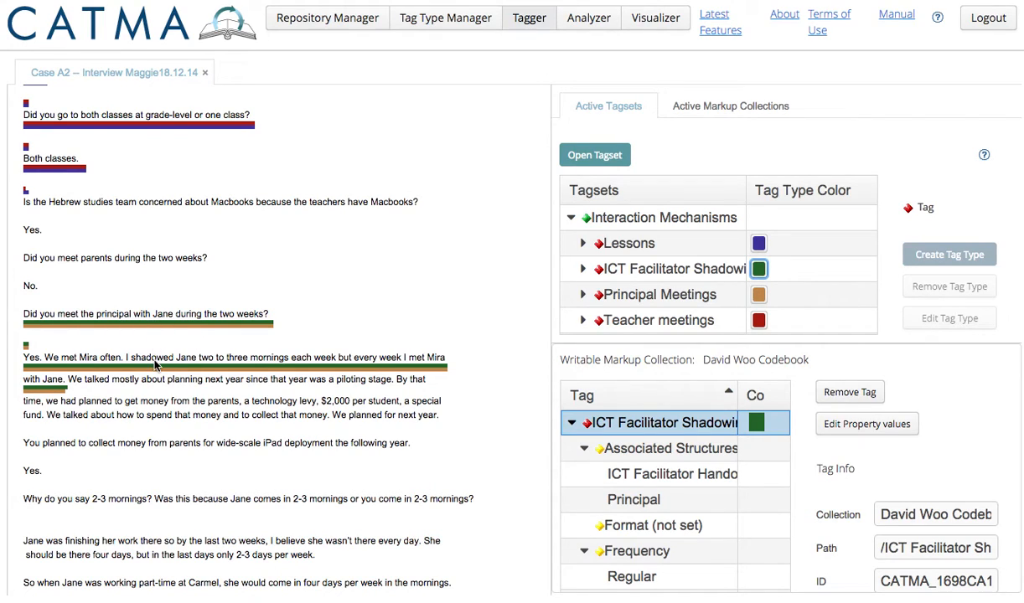
mouse_move(752, 281)
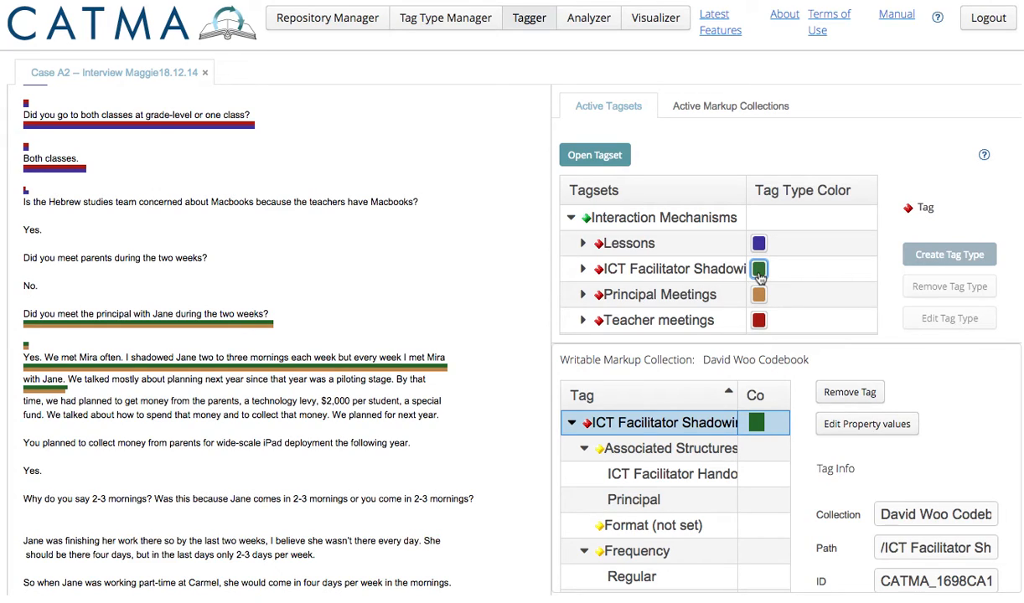
- Expand Principal Meetings in the Tagsets tree to show its Purpose and Outcomes properties
left_click(570, 217)
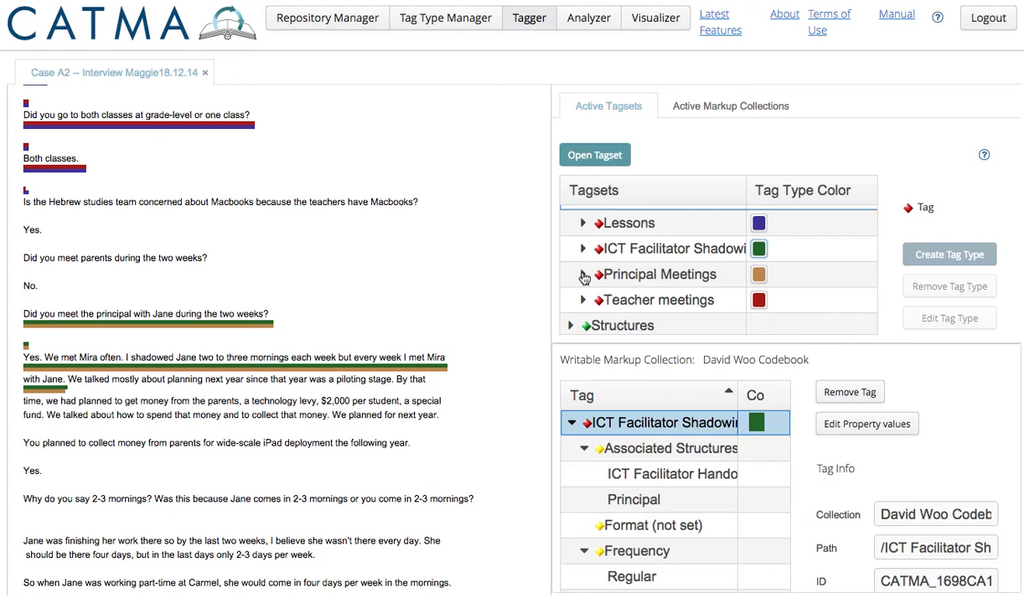
left_click(583, 274)
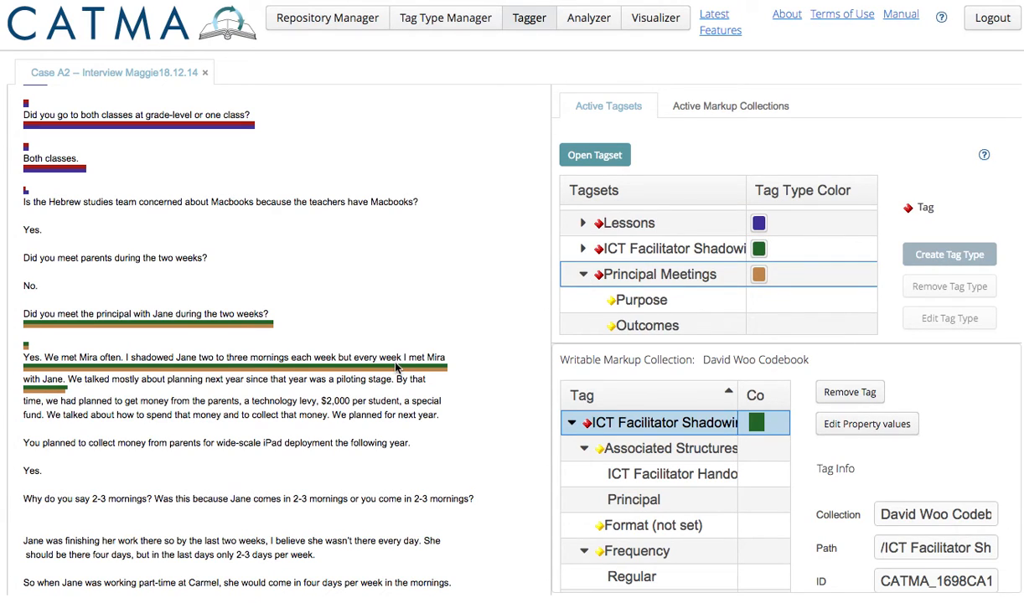
scroll("down", 3)
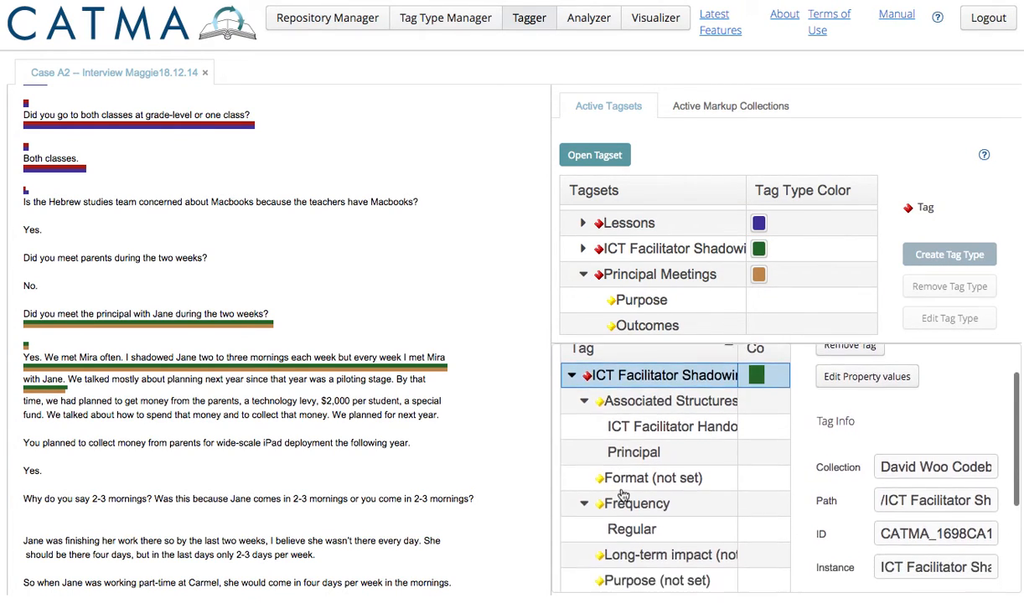